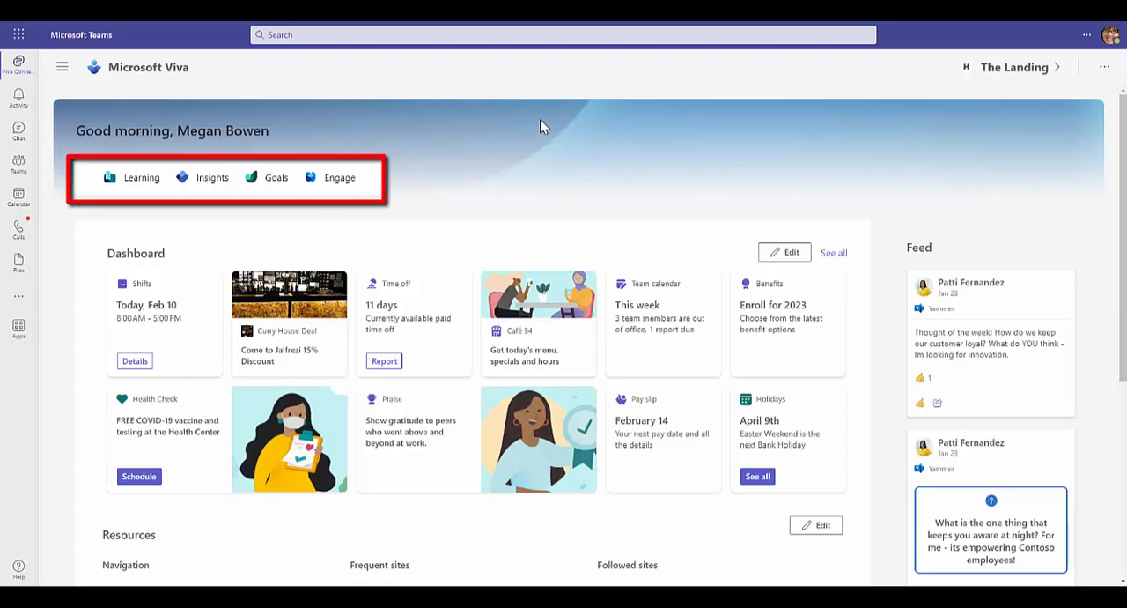
mouse_move(74, 69)
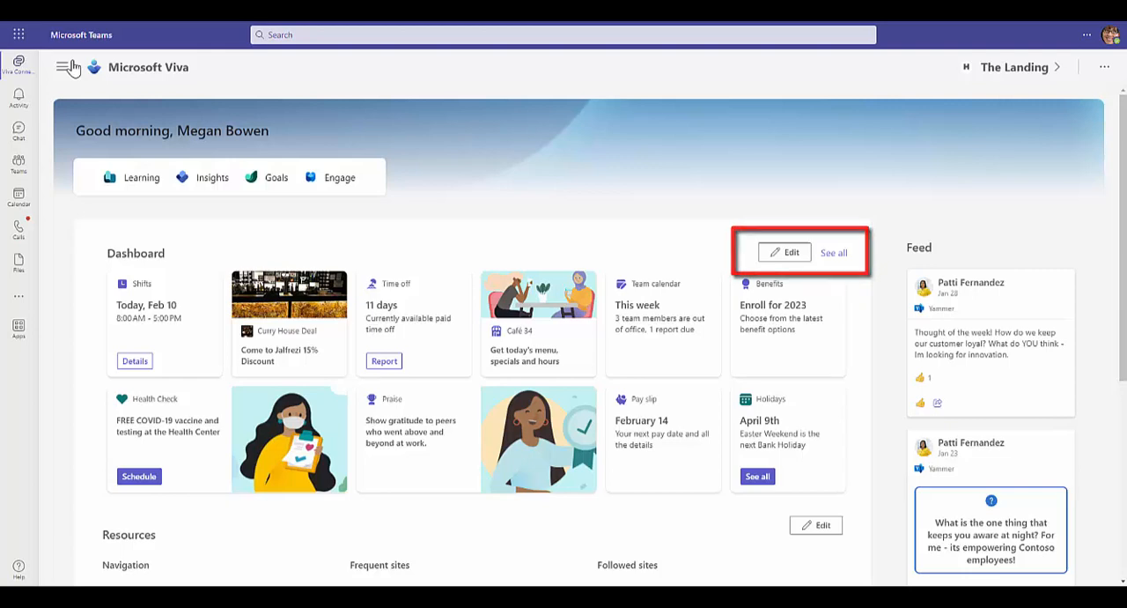
Scroll down the dashboard and switch to the PowerShell ISE holding Set-SPOHomeSite -VivaConnectionsDefaultStart $true
scroll(down, 3)
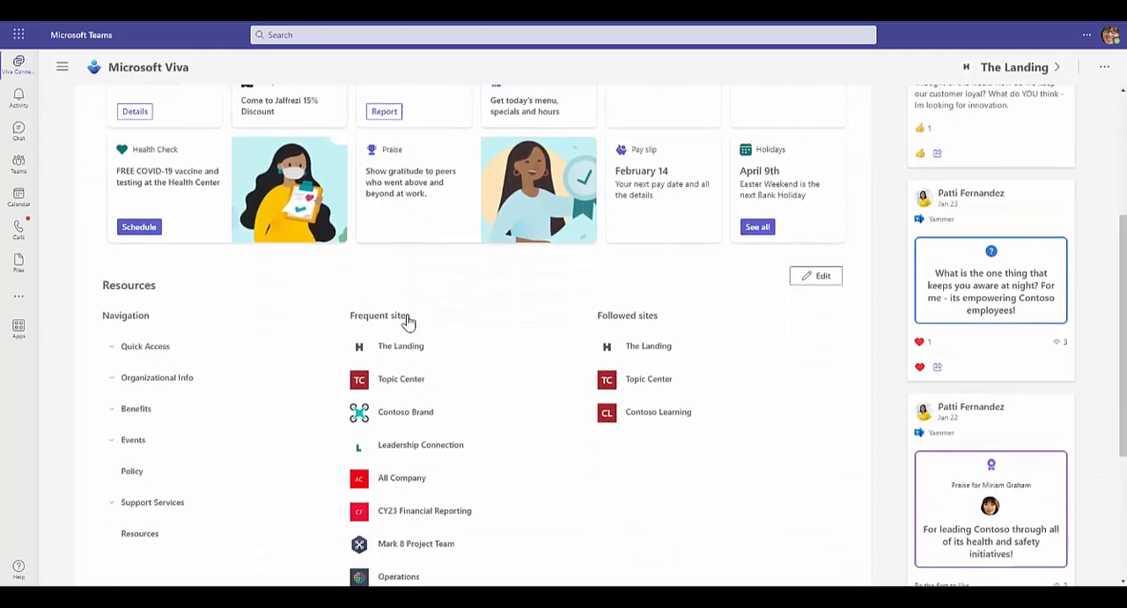
scroll(down, 3)
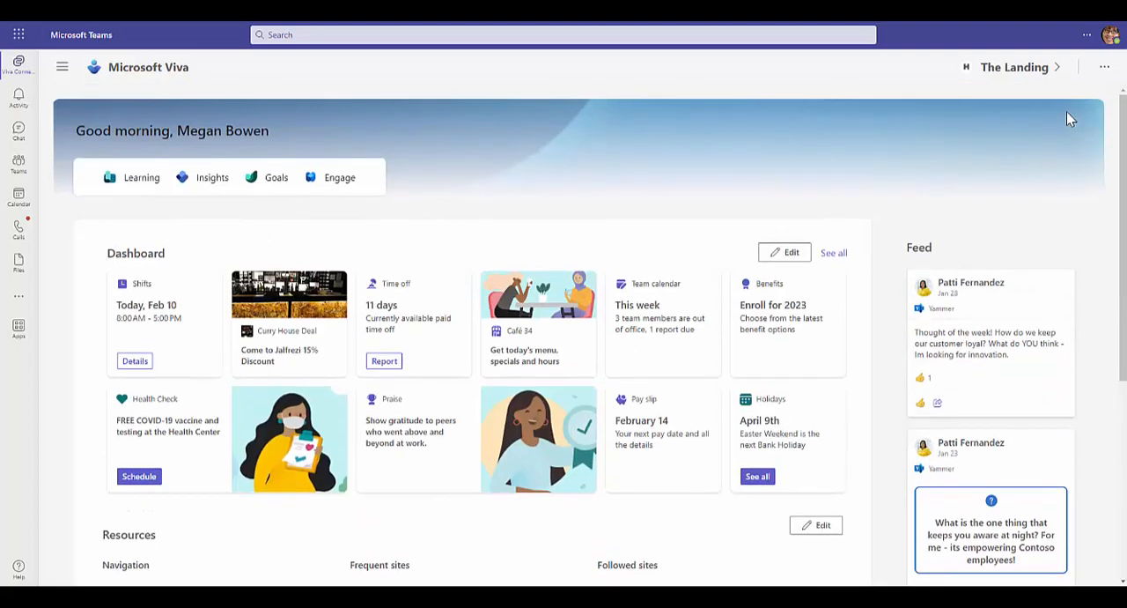
mouse_move(1015, 67)
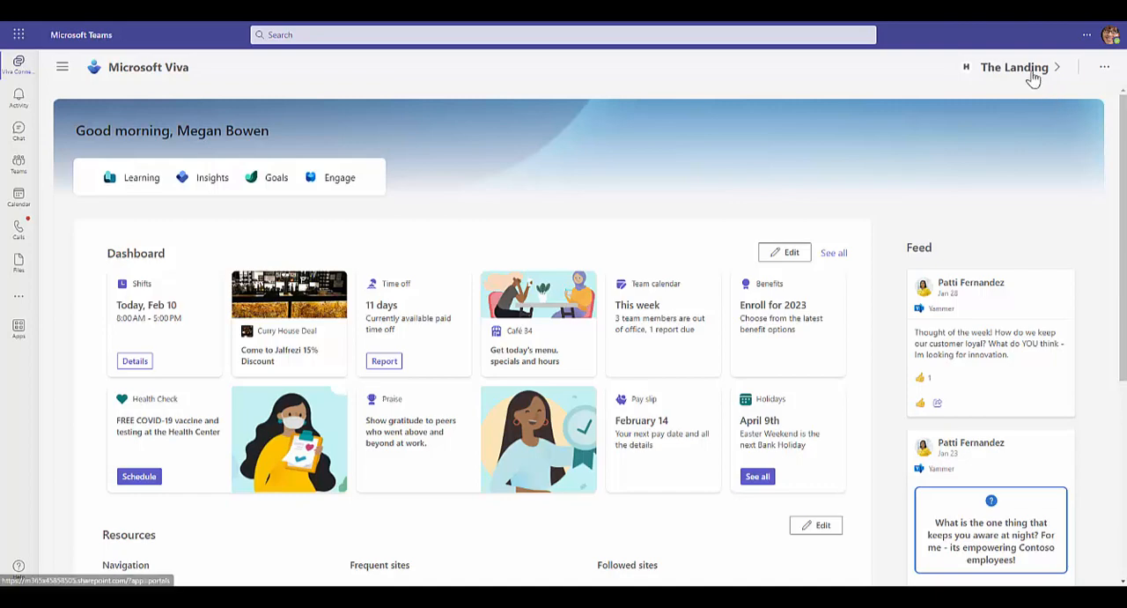
click(1015, 67)
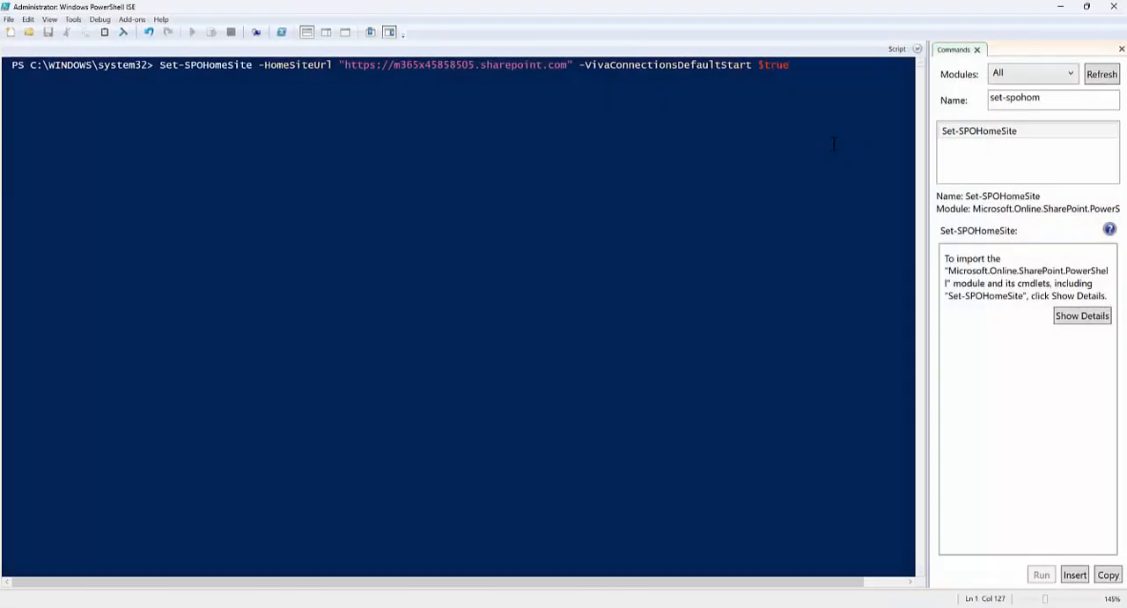
Run Set-SPOHomeSite -VivaConnectionsDefaultStart $true and confirm it with Yes
click(191, 31)
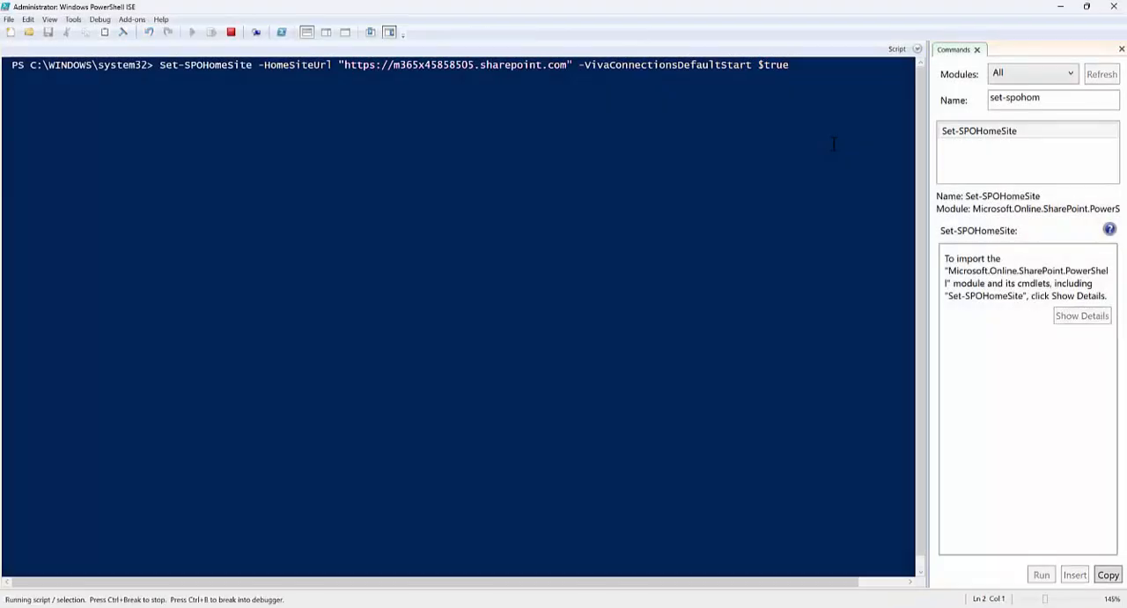
click(1041, 574)
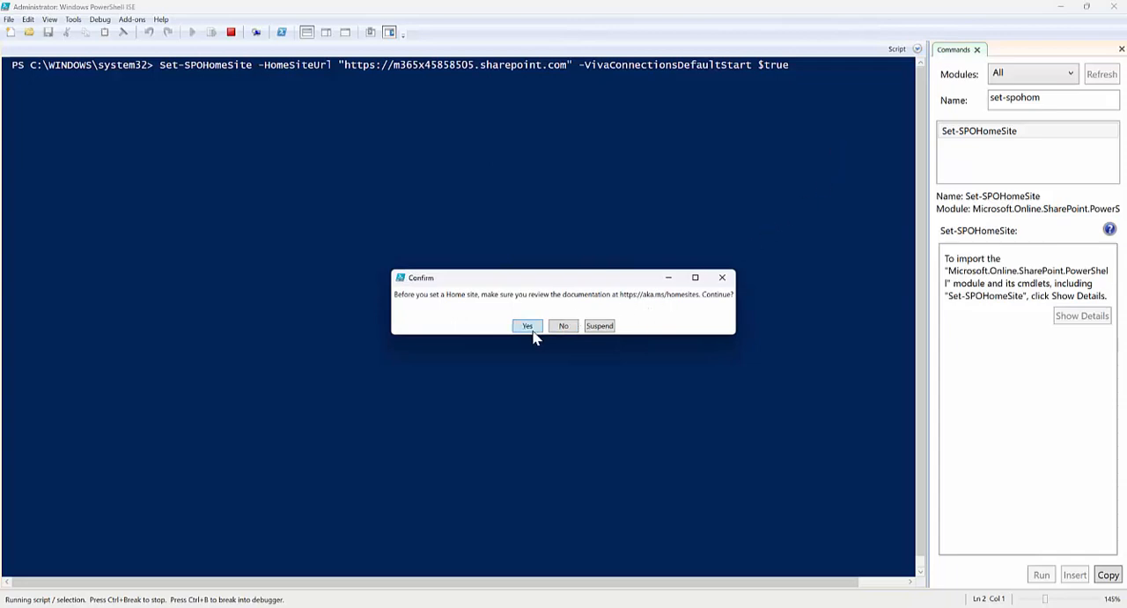
click(526, 325)
text(Set-SPOHomeSite -HomeSiteUrl "https://m365x45858505.sharepoint.com" -VivaConnectionsDefaultStart $false)
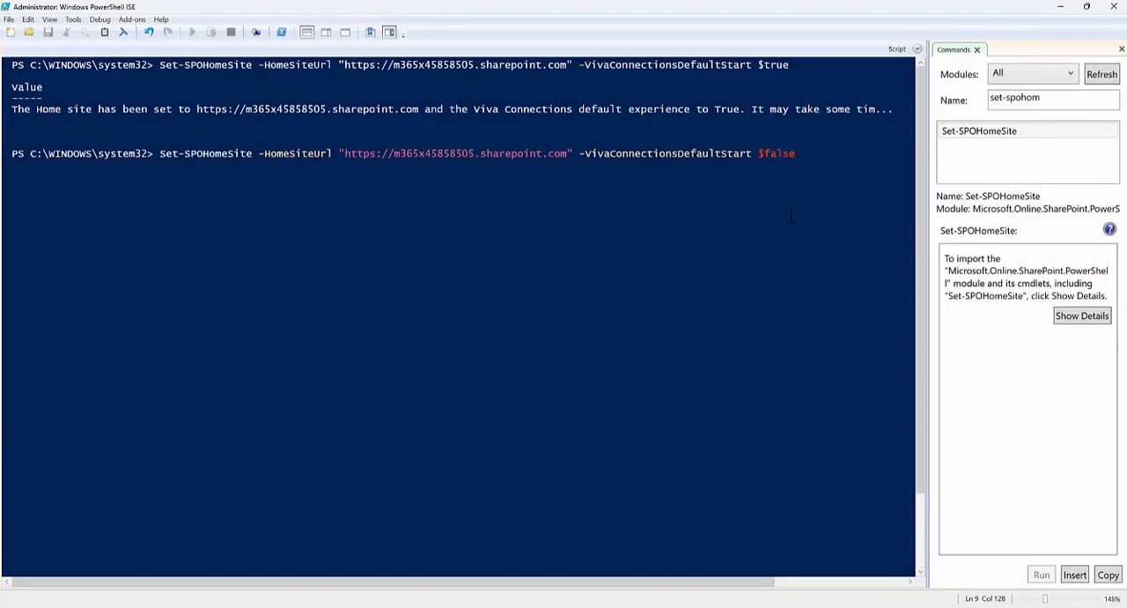
Run and confirm the $false Set-SPOHomeSite command, then reload Teams to show The Landing
click(191, 33)
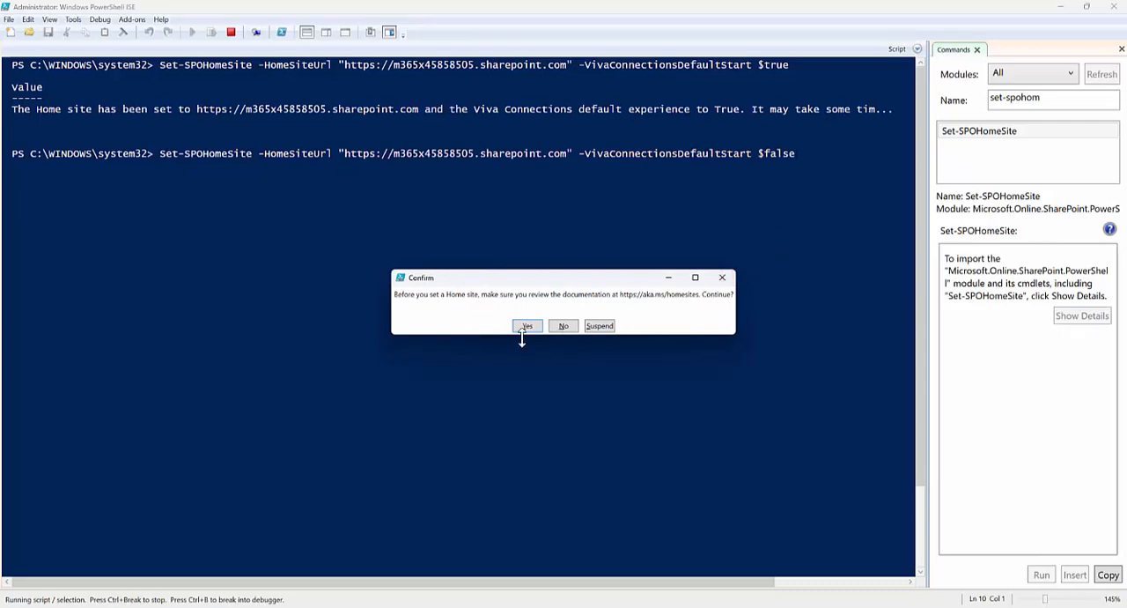
click(527, 325)
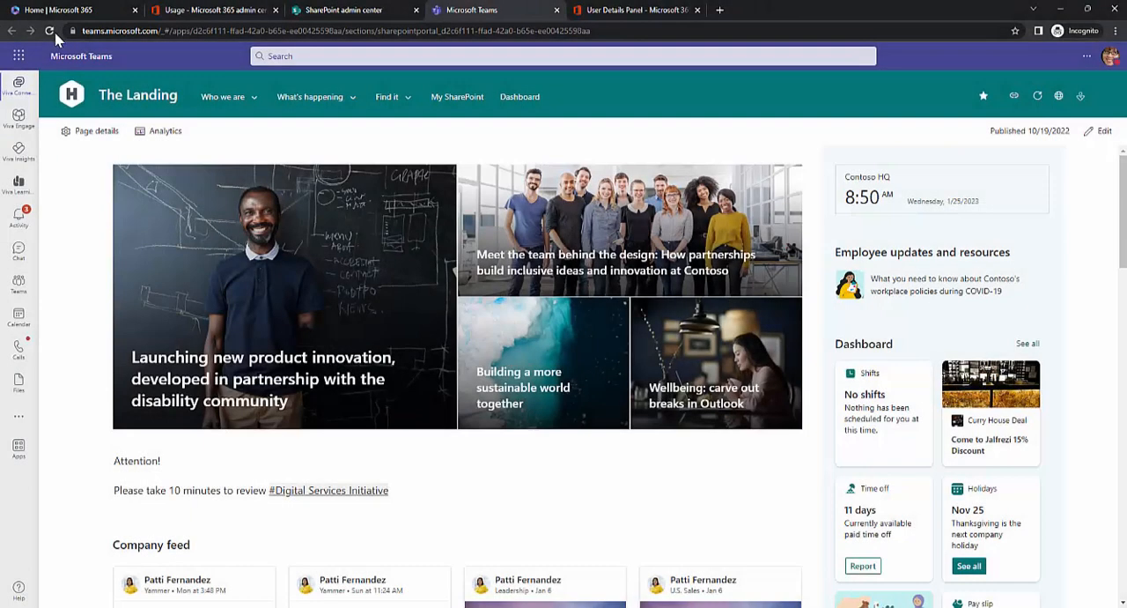
click(50, 31)
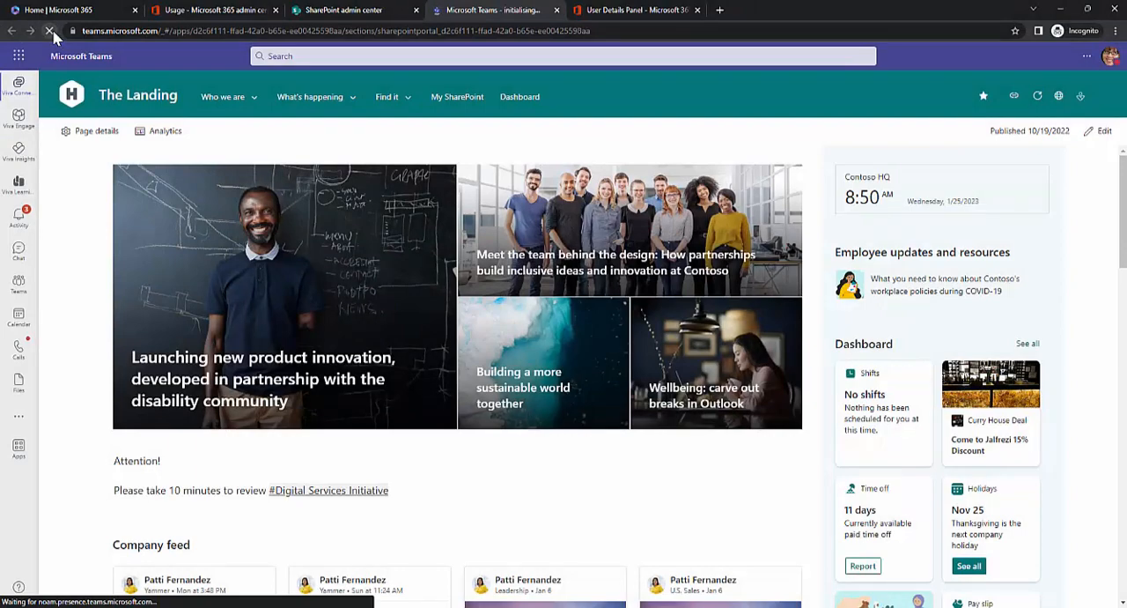